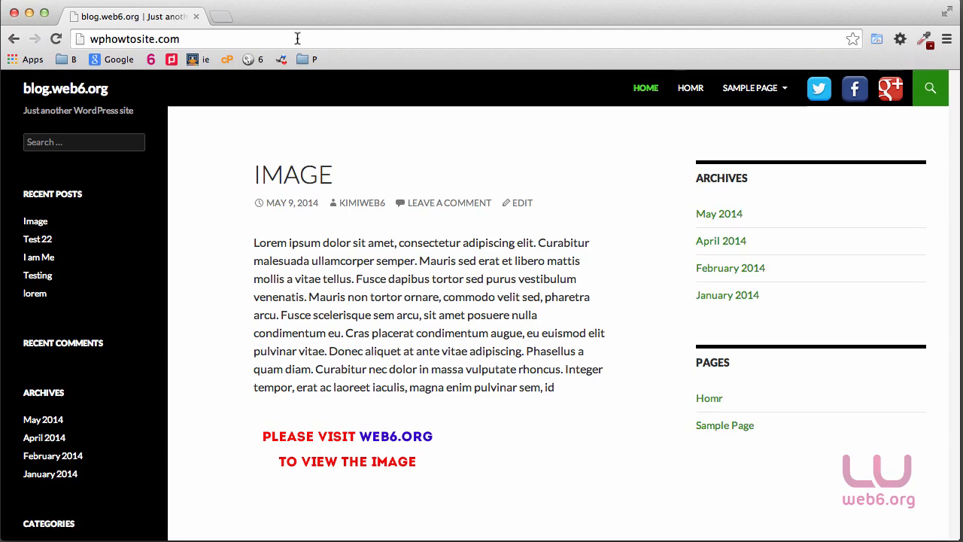
# Append /wp-admin to the blog's URL to load the admin dashboard
pyautogui.click(135, 38)
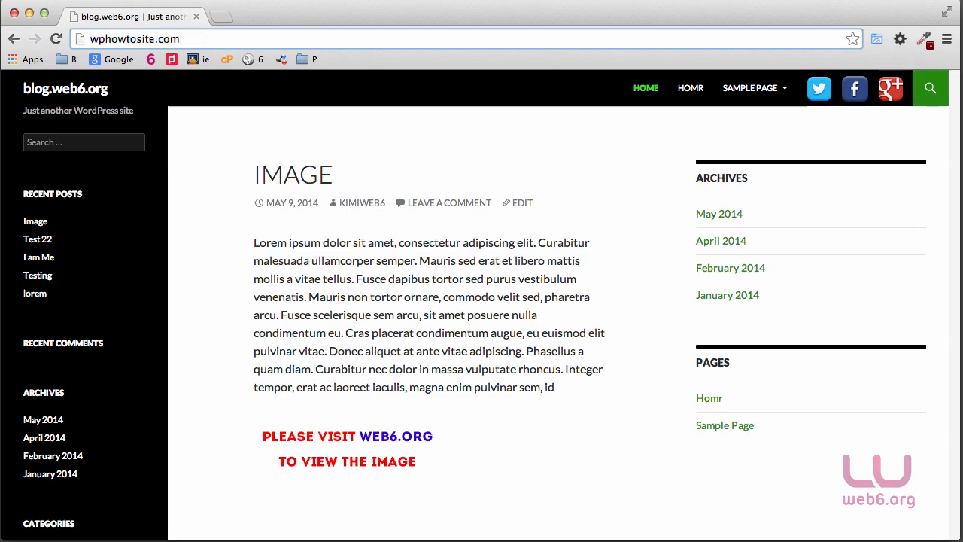
pyautogui.write('/wp-admin')
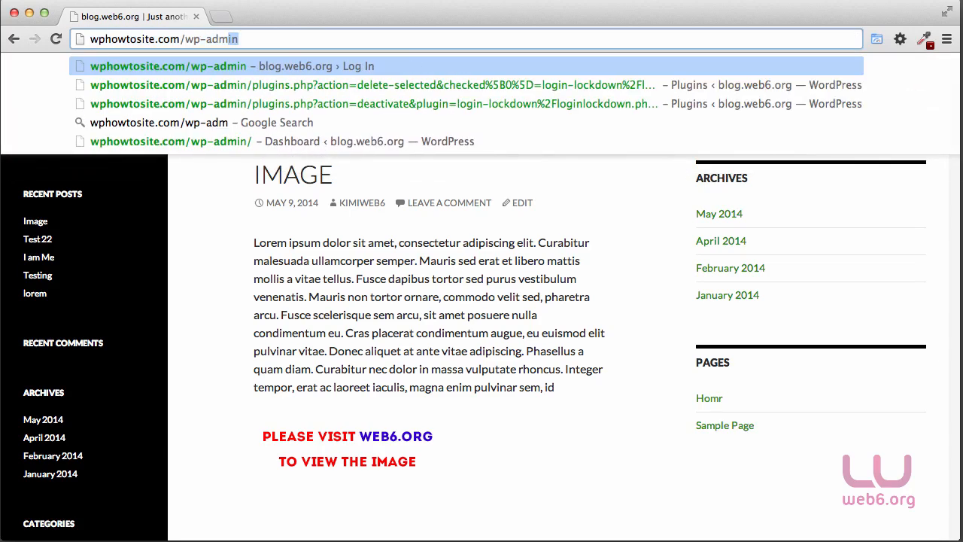
pyautogui.click(169, 65)
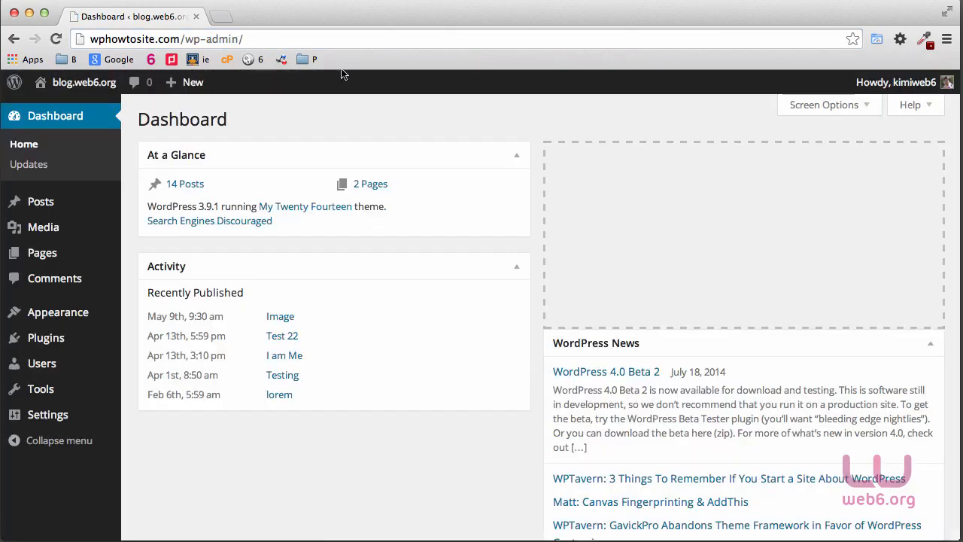
pyautogui.moveTo(594, 240)
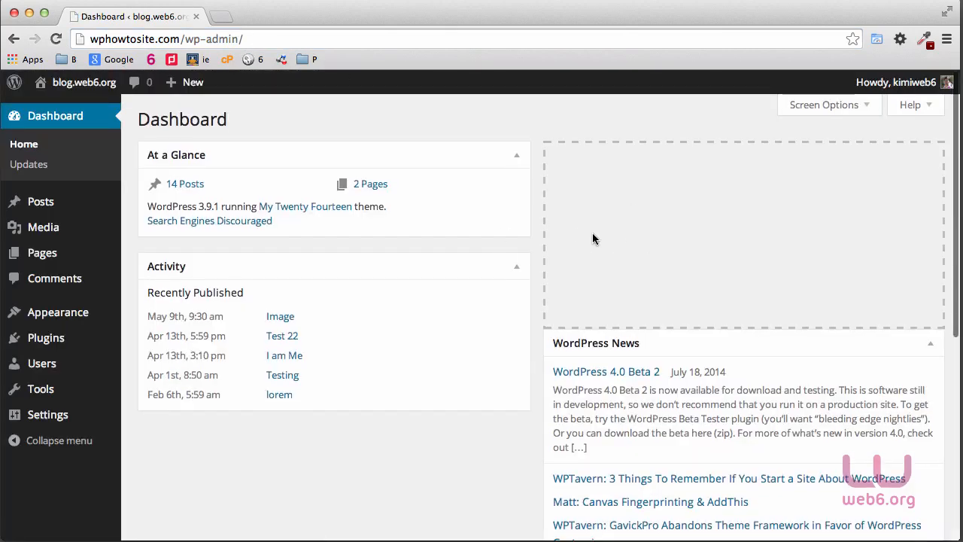
# Search Add New plugins for 'login lockdown' and highlight the Login LockDown author
pyautogui.click(46, 337)
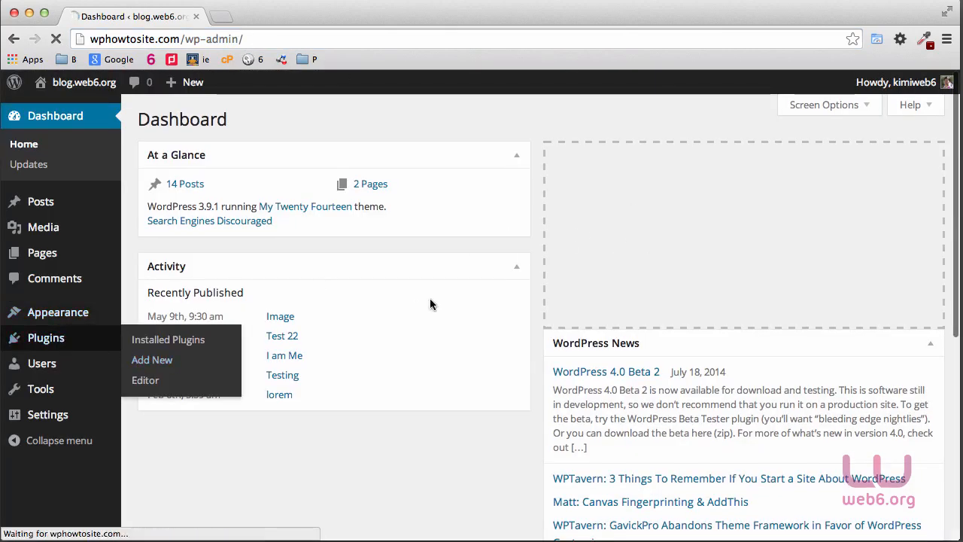
pyautogui.click(152, 360)
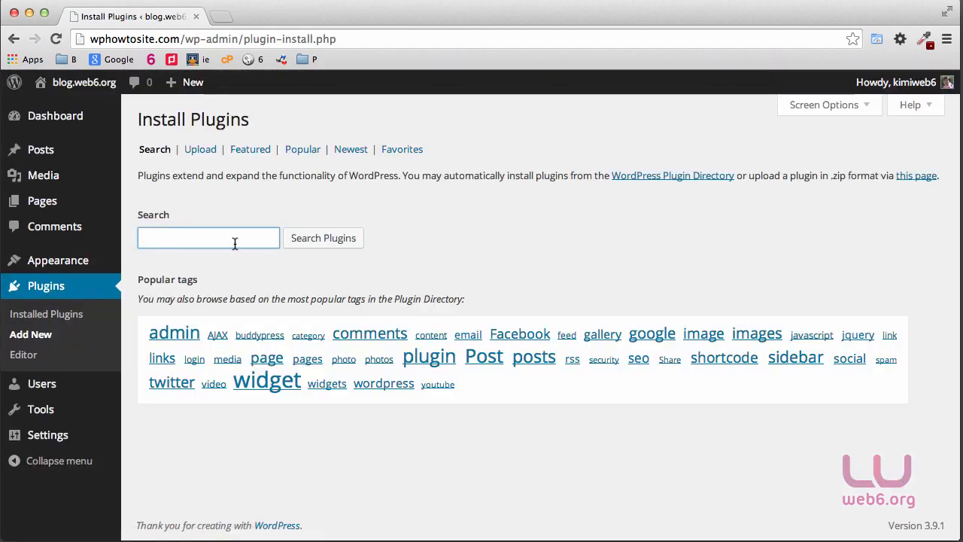
pyautogui.write('login locke')
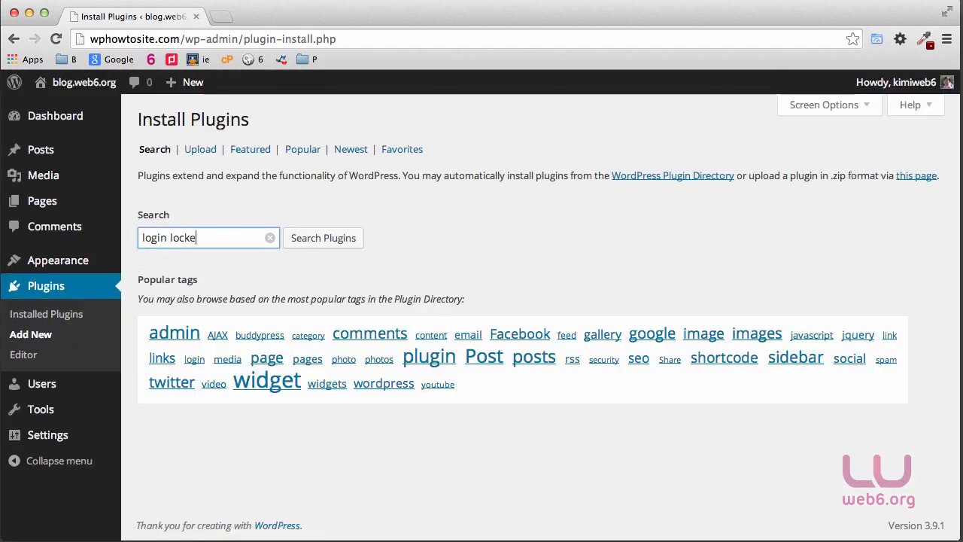
pyautogui.write('down')
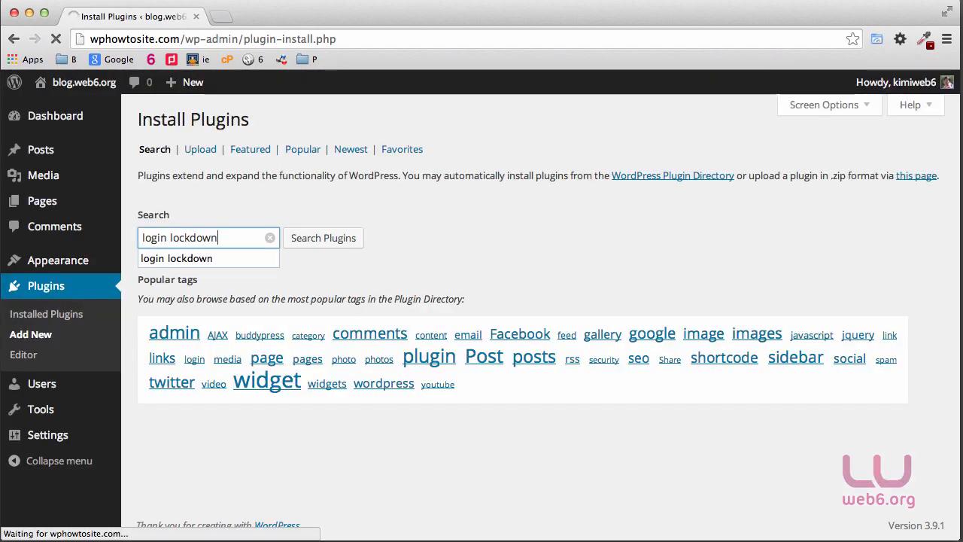
pyautogui.click(323, 237)
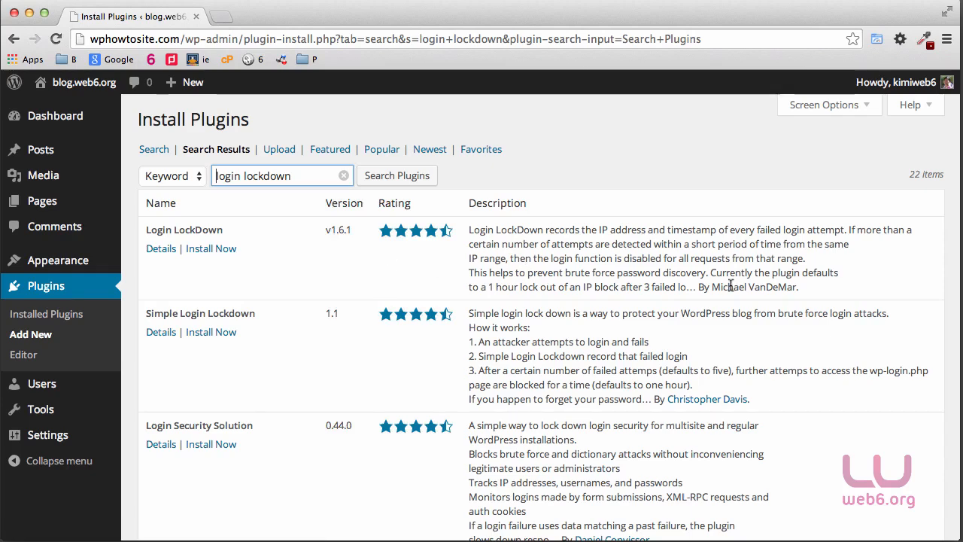
pyautogui.doubleClick(752, 287)
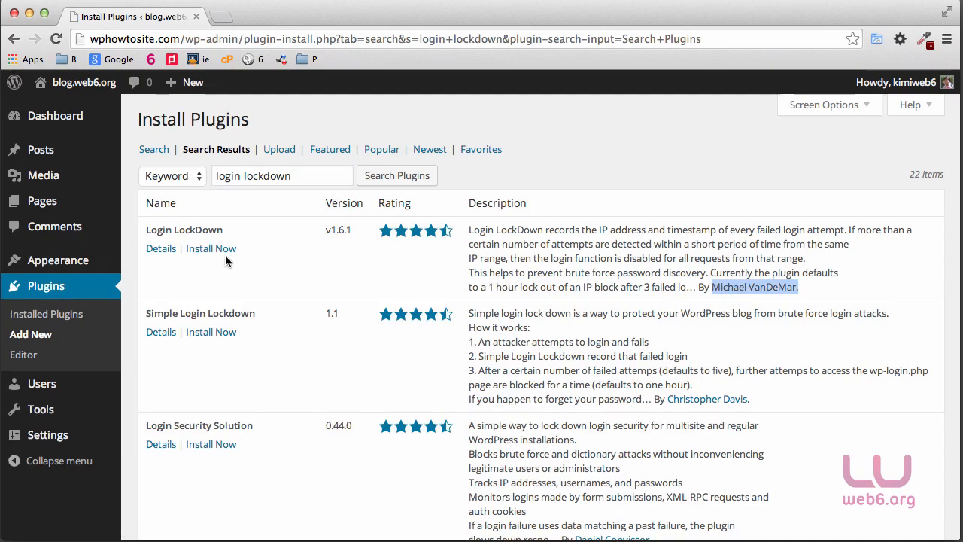
# Open Login LockDown's Details popup and highlight its compatible-up-to version 3.8.3
pyautogui.click(160, 248)
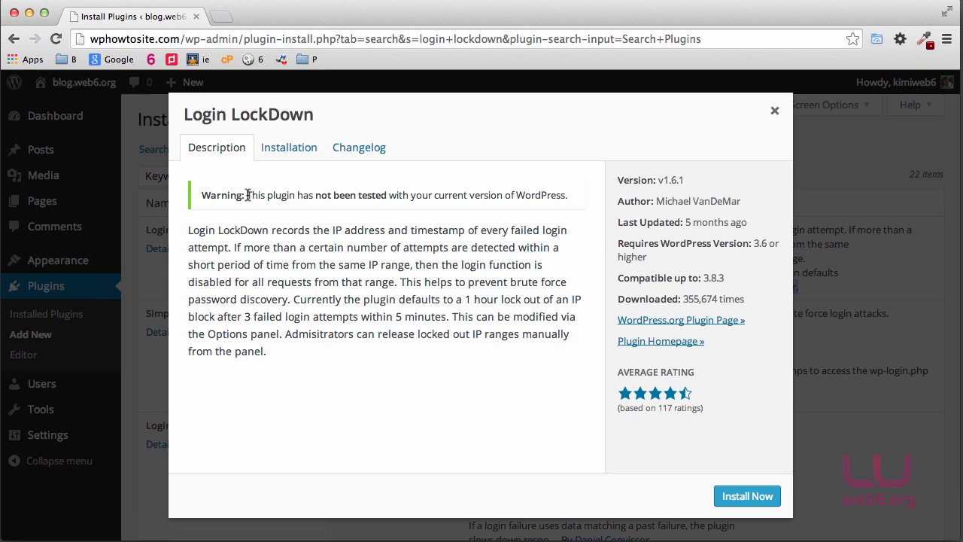
pyautogui.moveTo(249, 195); pyautogui.dragTo(569, 195)
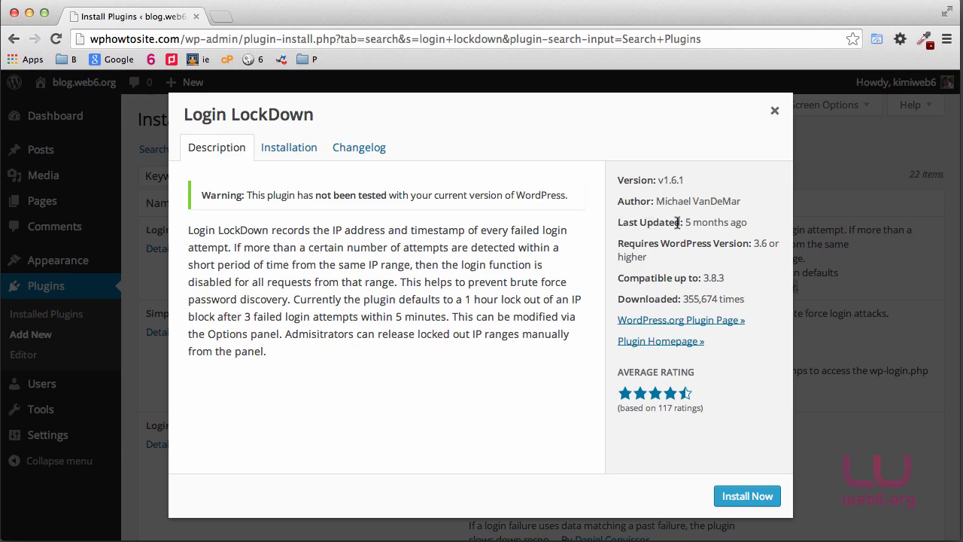
pyautogui.moveTo(743, 228)
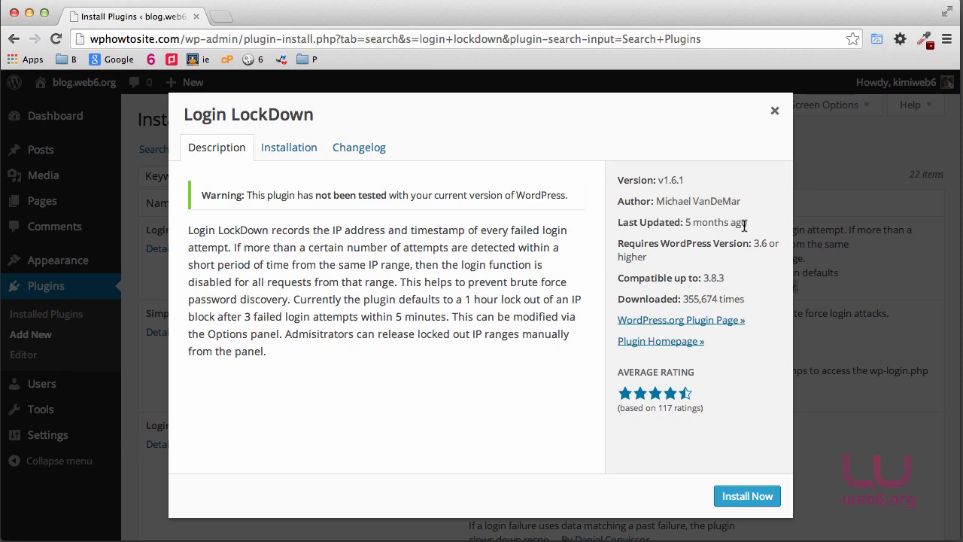
pyautogui.doubleClick(712, 278)
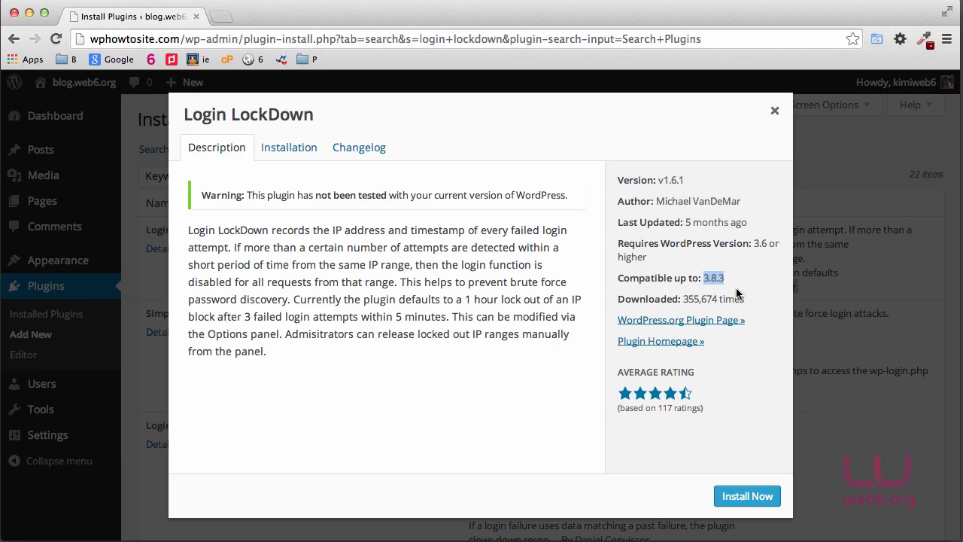
pyautogui.moveTo(459, 224)
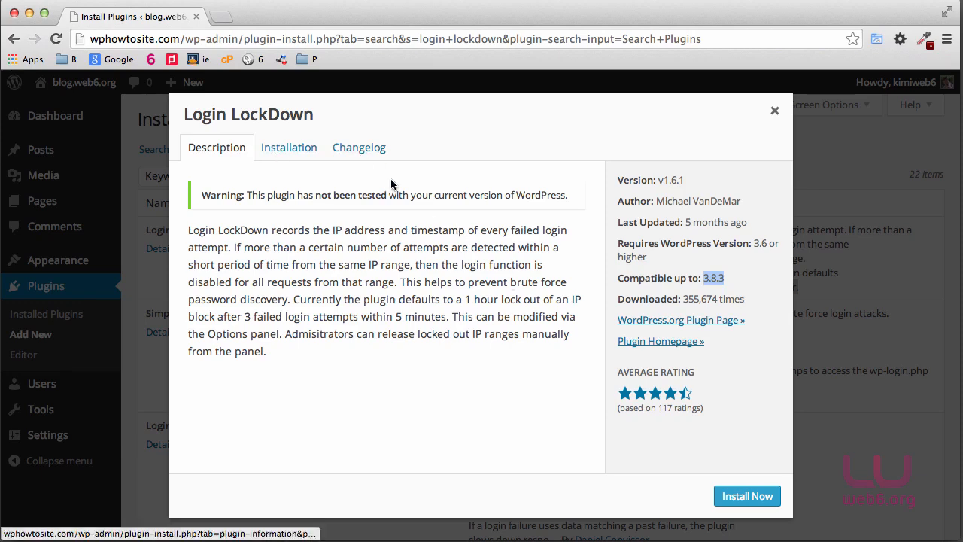
pyautogui.moveTo(746, 495)
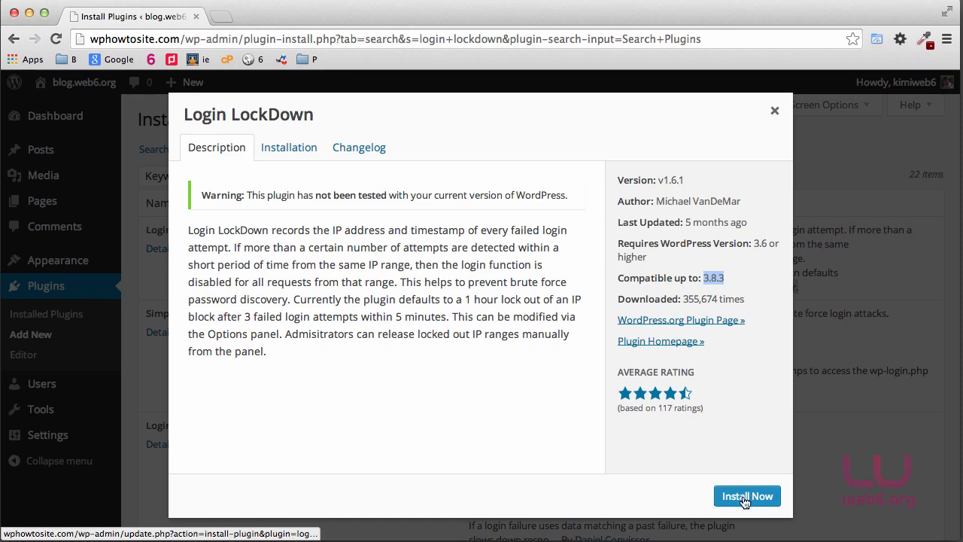
# Install Login LockDown from the details popup, then activate the plugin
pyautogui.click(746, 496)
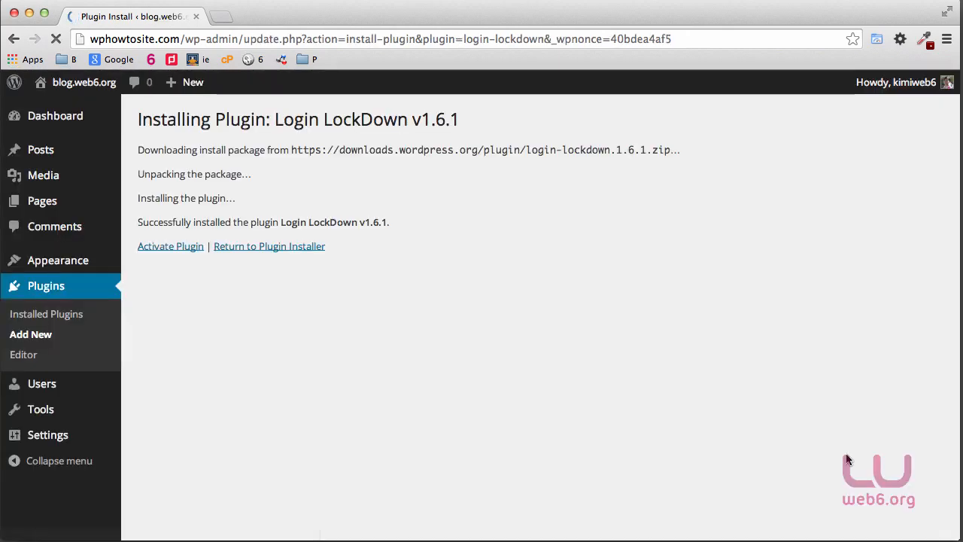
pyautogui.click(170, 246)
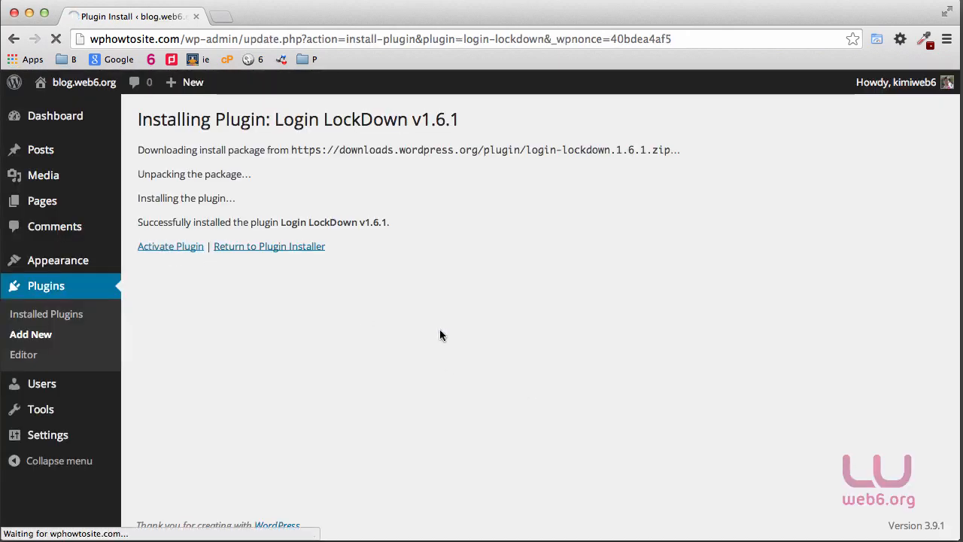
pyautogui.click(170, 246)
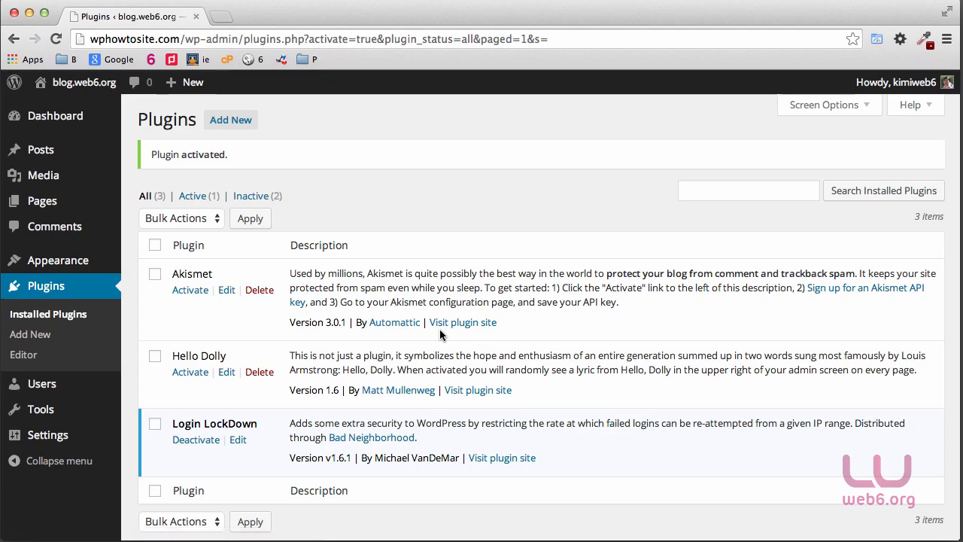
pyautogui.moveTo(308, 431)
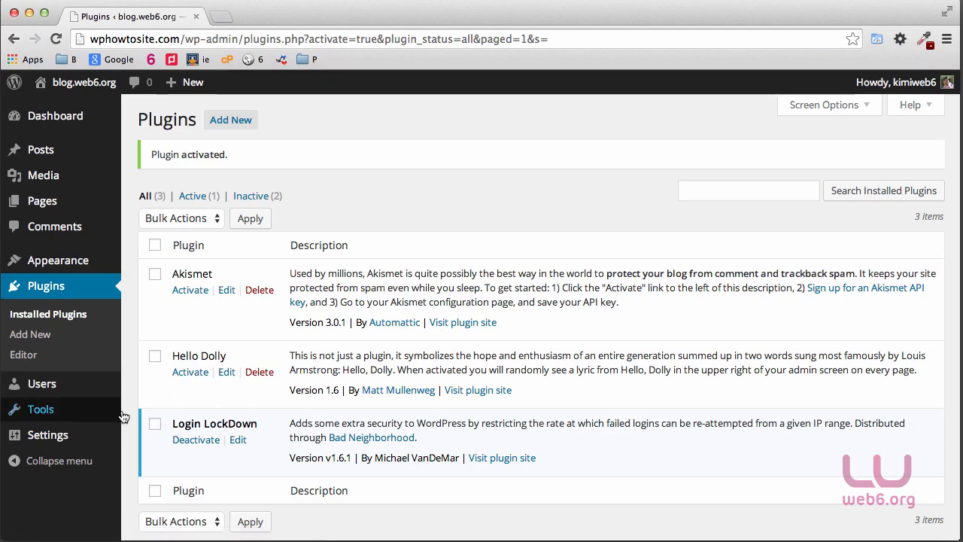
pyautogui.moveTo(40, 408)
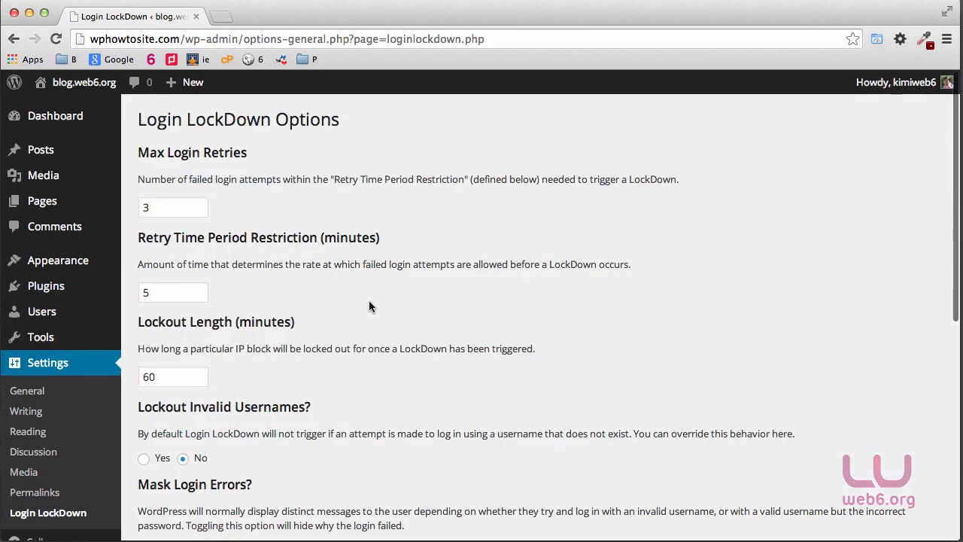
pyautogui.moveTo(211, 384)
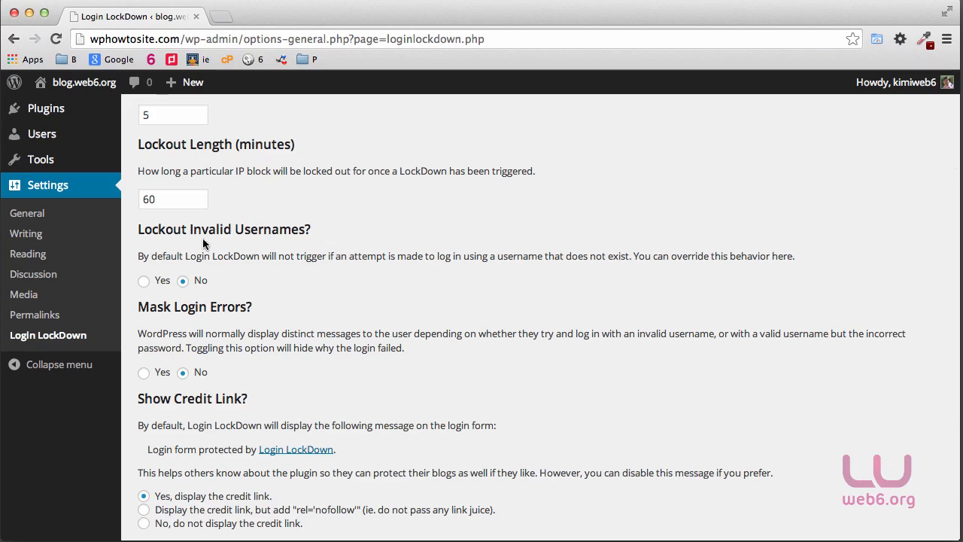
pyautogui.moveTo(301, 243)
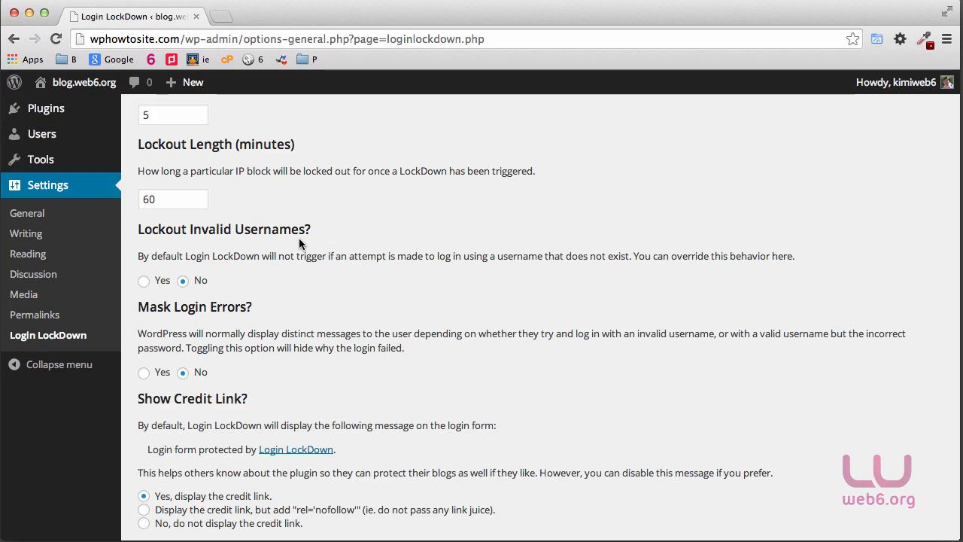
# Set 'Lockout Invalid Usernames?' to Yes and scroll down the options
pyautogui.click(144, 280)
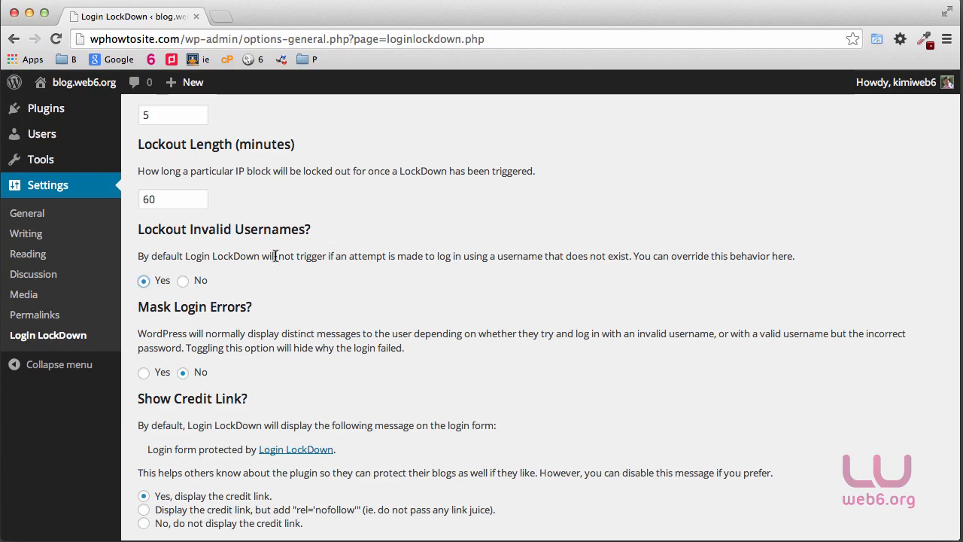
pyautogui.scroll(-3)
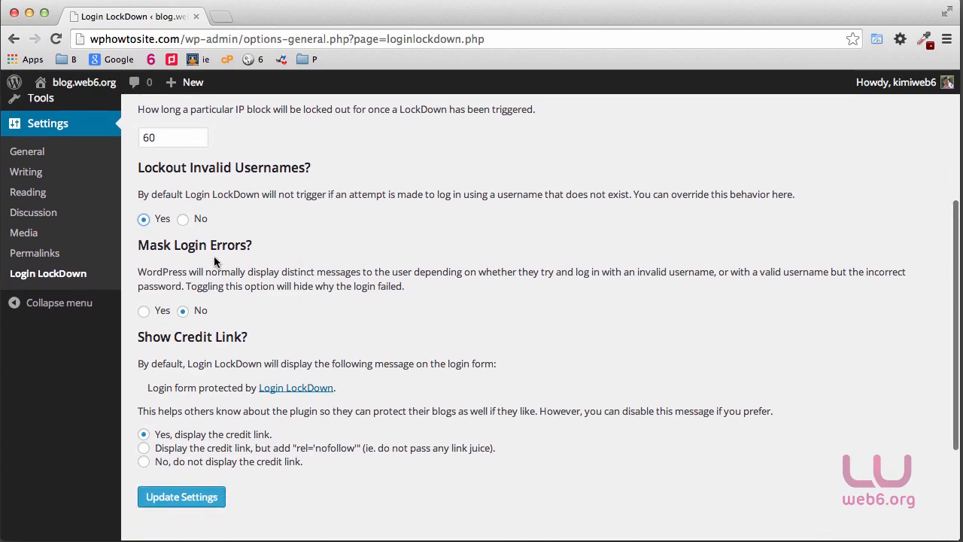
# In a new tab, submit a login as 'wpdemoblog' on the wp-login page
pyautogui.click(366, 16)
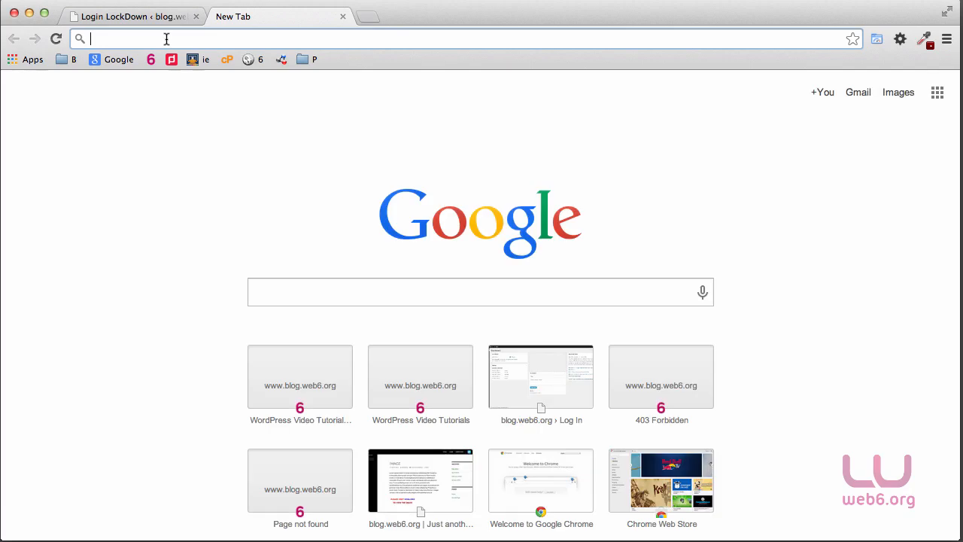
pyautogui.write('wpdemoblog.com/wp-login.php?redirect_to=http%3A%2F%2Fwpdemoblog.com%2Fwp-admin%2F&reauth=1')
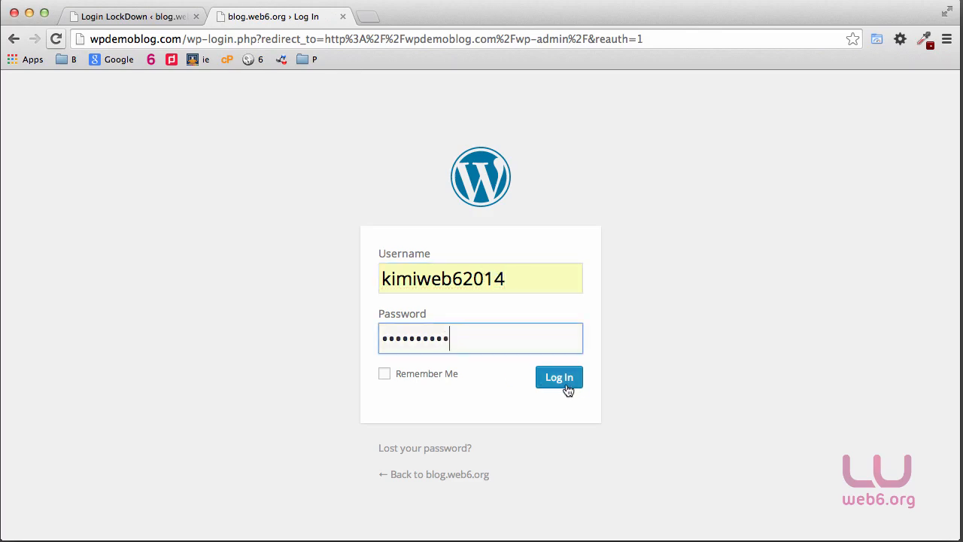
pyautogui.click(559, 377)
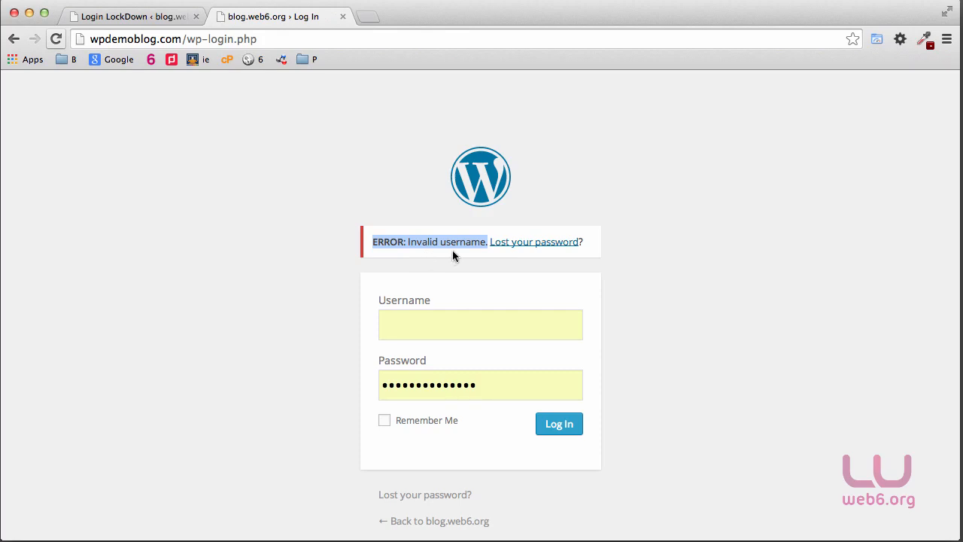
pyautogui.moveTo(535, 241)
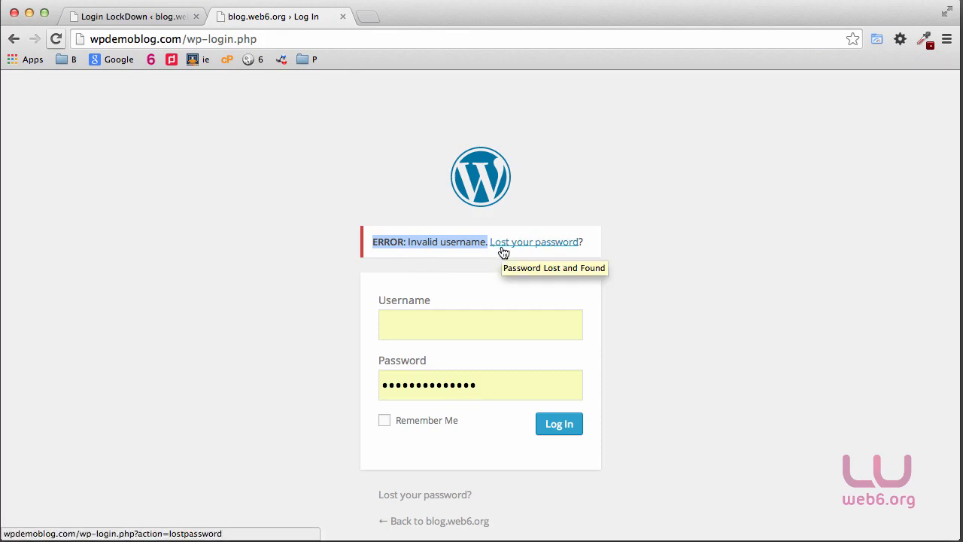
pyautogui.moveTo(126, 9)
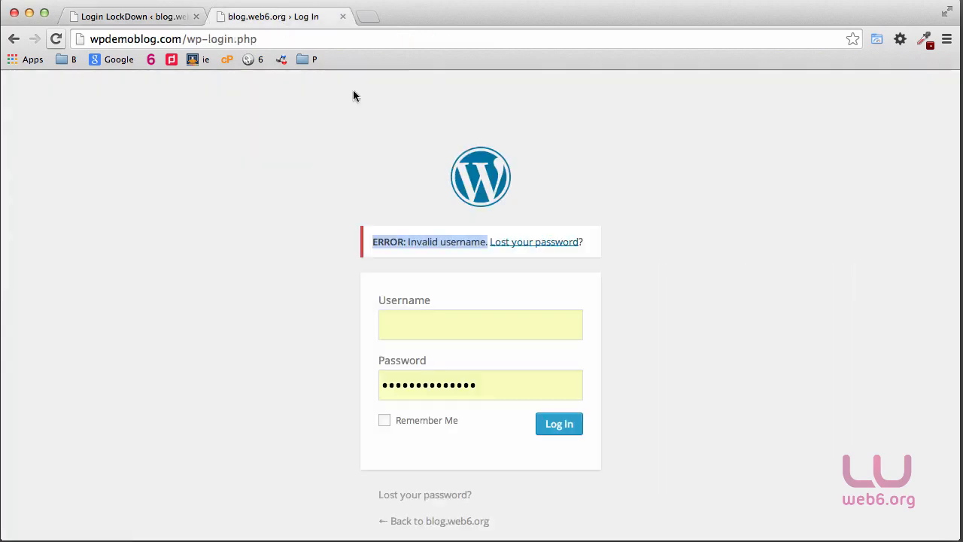
pyautogui.moveTo(305, 224)
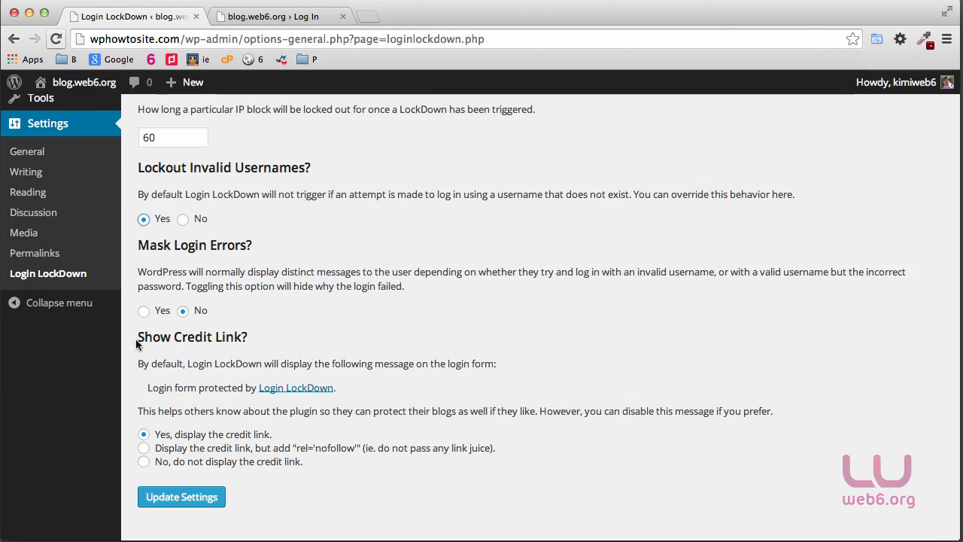
# Set Mask Login Errors to Yes and click Update Settings
pyautogui.click(143, 310)
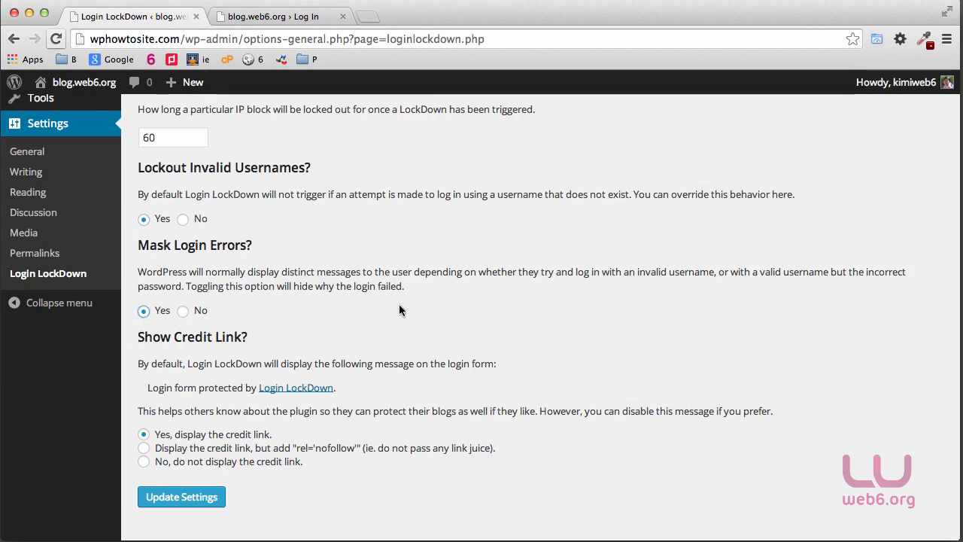
pyautogui.scroll(-3)
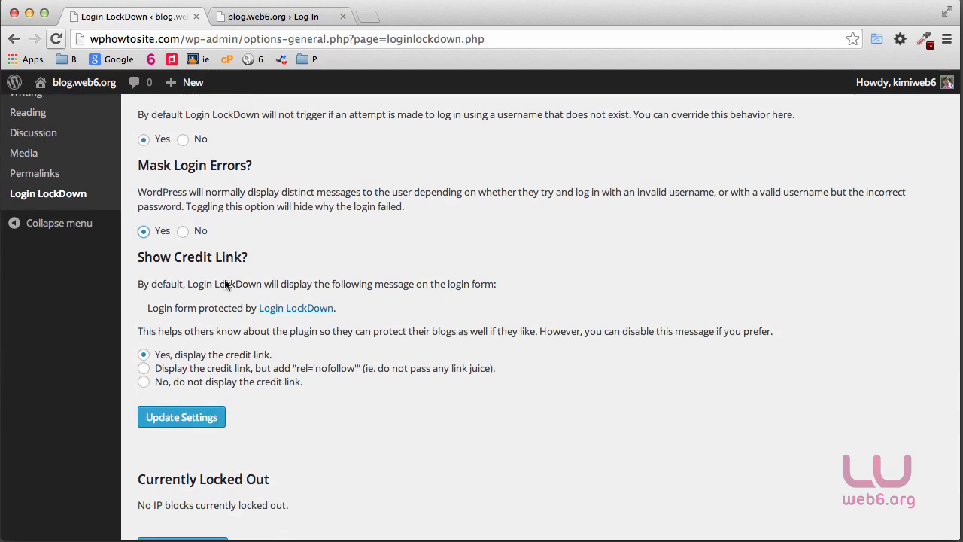
pyautogui.moveTo(384, 346)
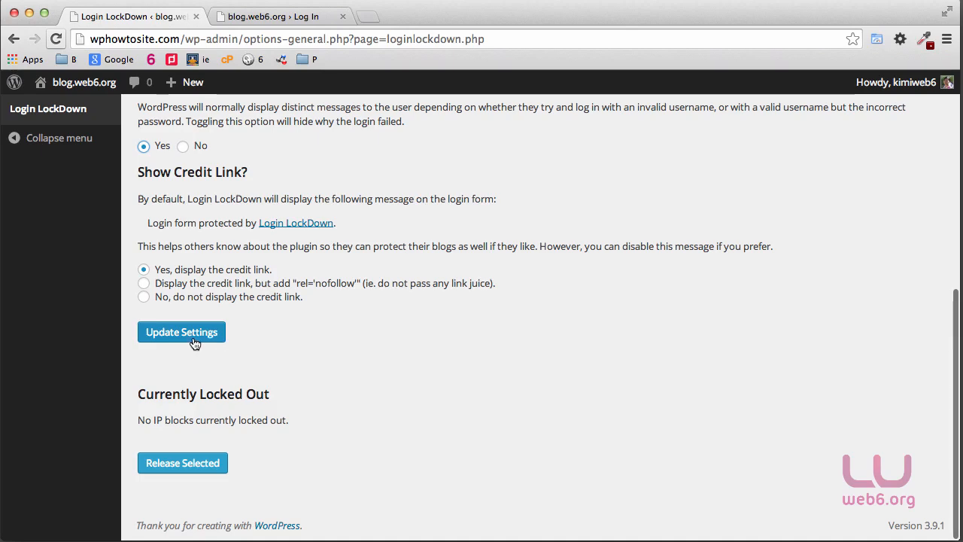
pyautogui.click(181, 332)
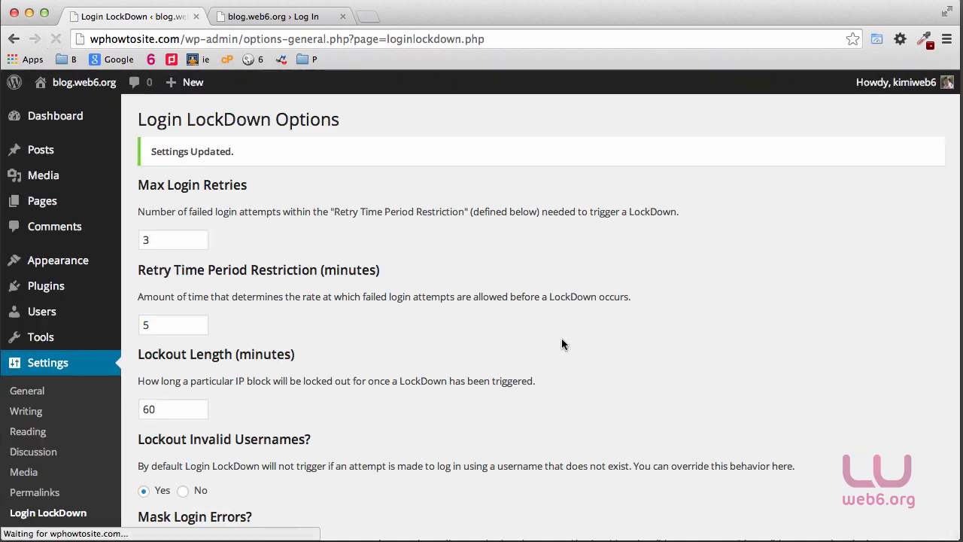
# Log out from the Howdy menu and highlight the Login LockDown credit line
pyautogui.click(895, 82)
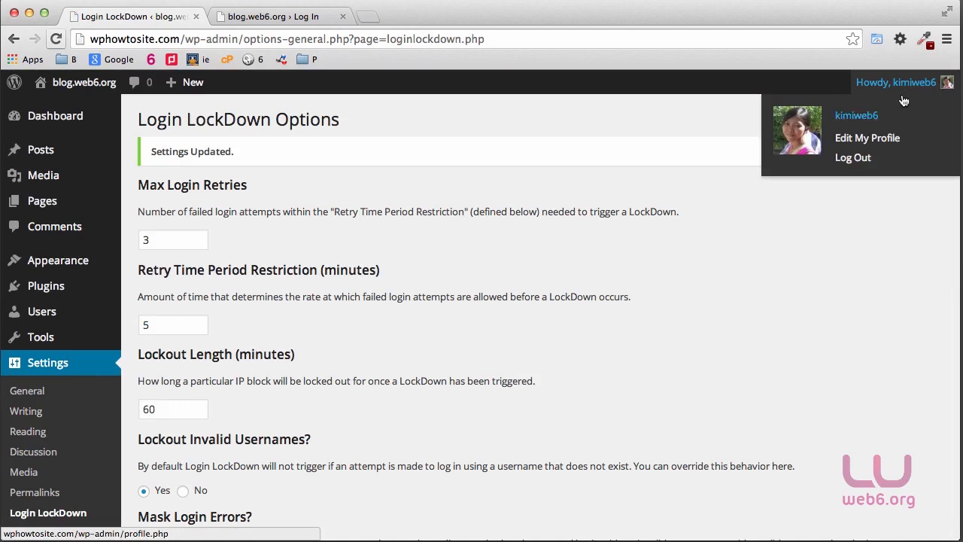
pyautogui.click(853, 157)
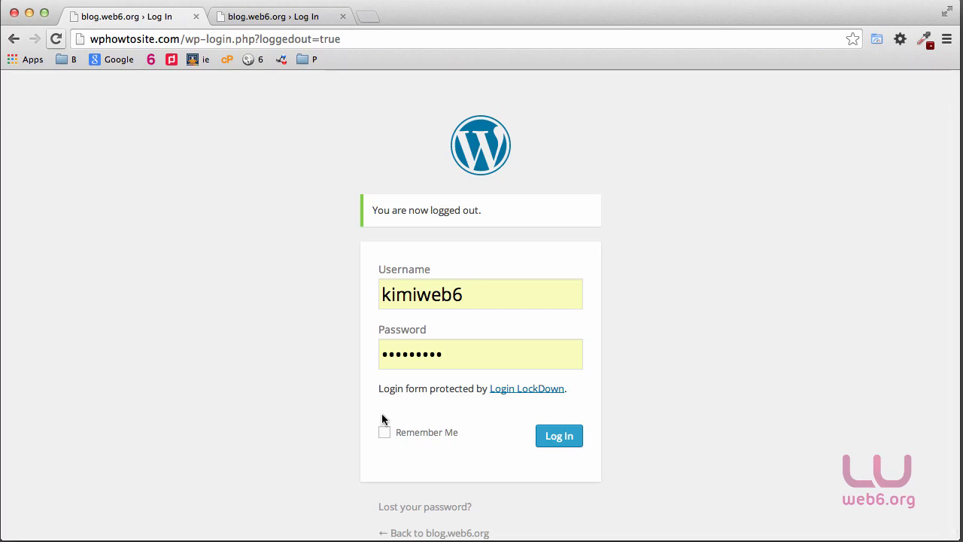
pyautogui.moveTo(379, 388); pyautogui.dragTo(438, 388)
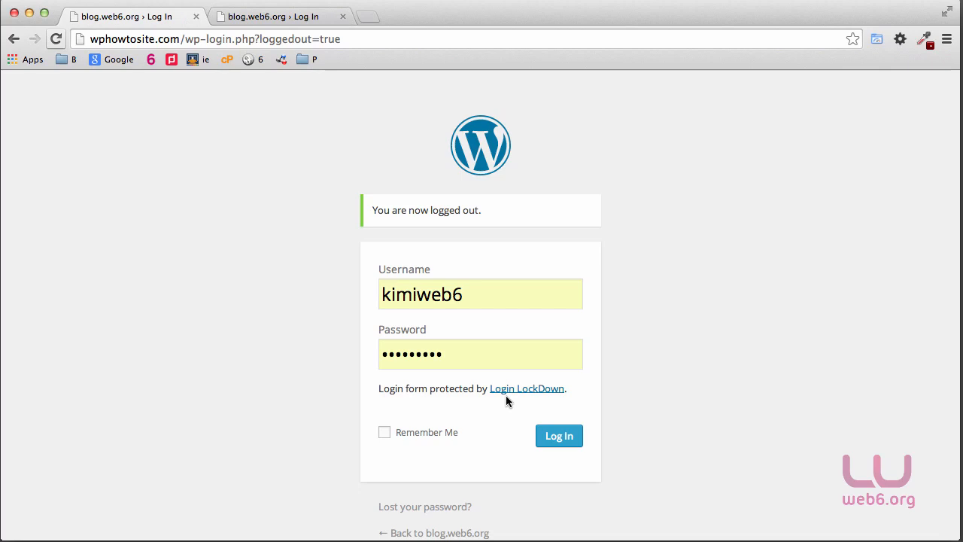
pyautogui.moveTo(390, 390)
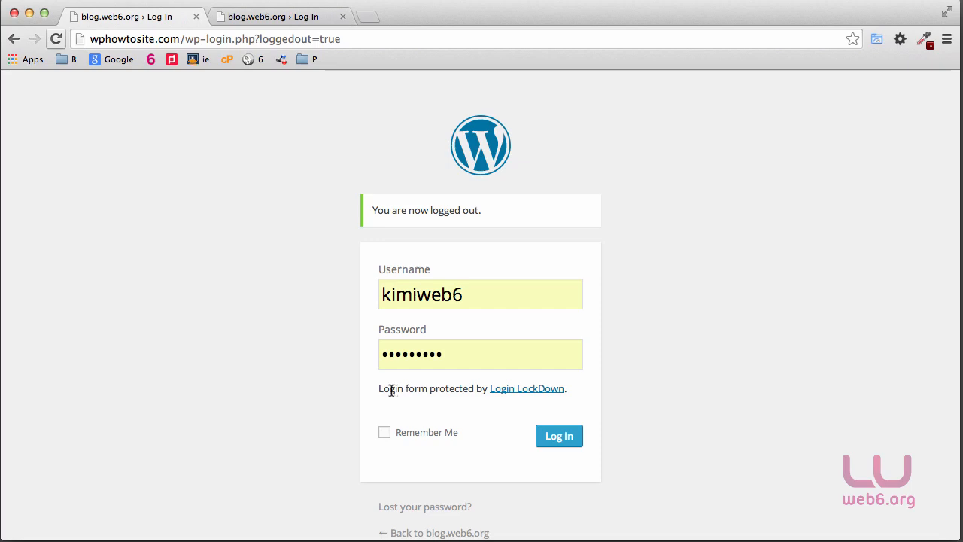
pyautogui.moveTo(379, 388); pyautogui.dragTo(566, 388)
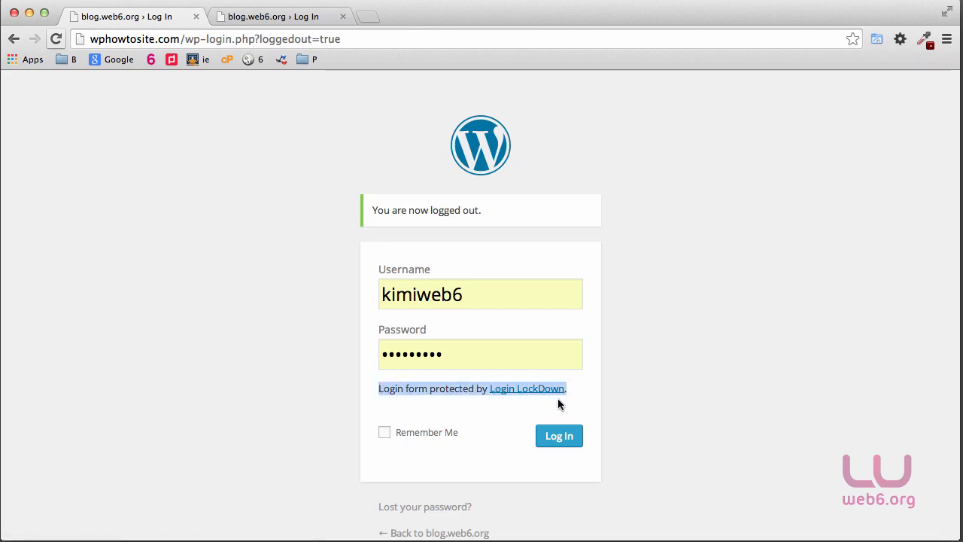
pyautogui.moveTo(589, 402)
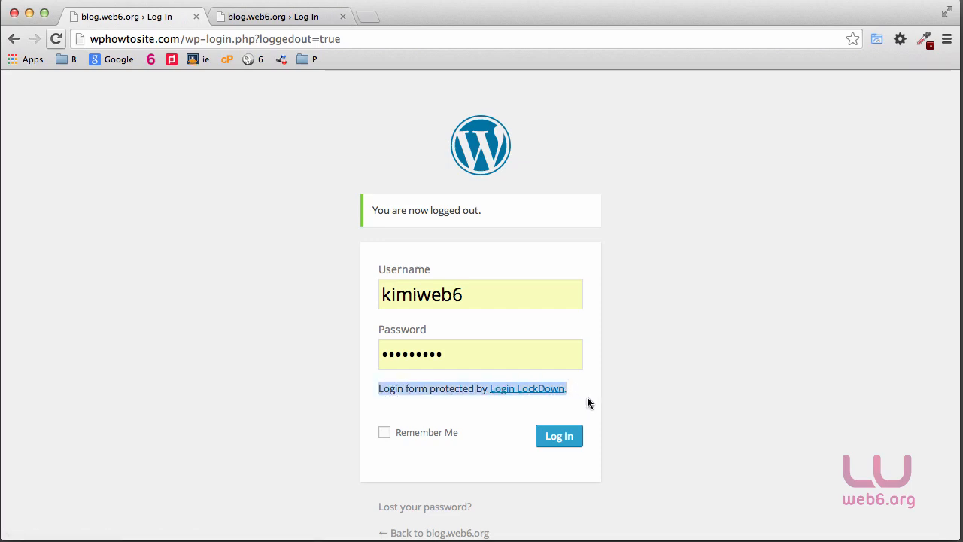
pyautogui.moveTo(613, 397)
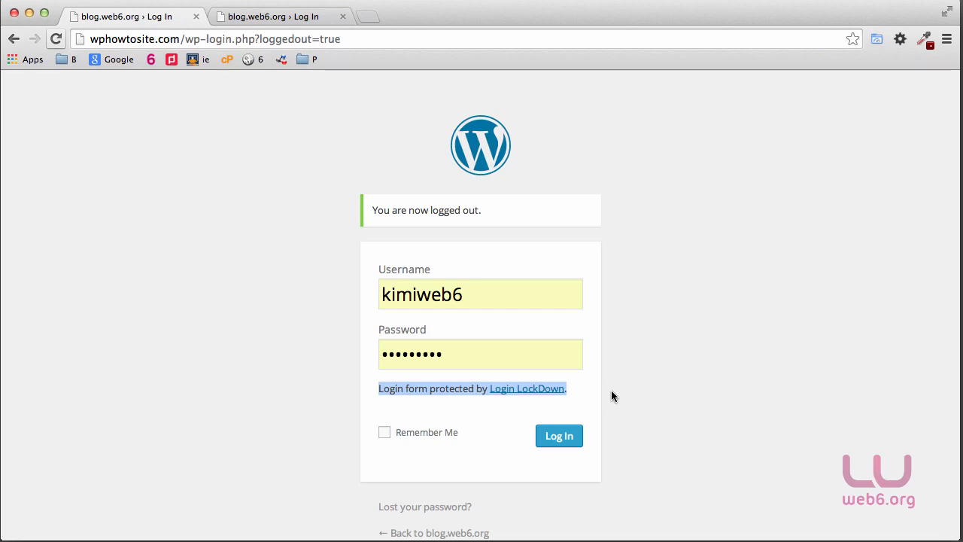
pyautogui.moveTo(418, 408)
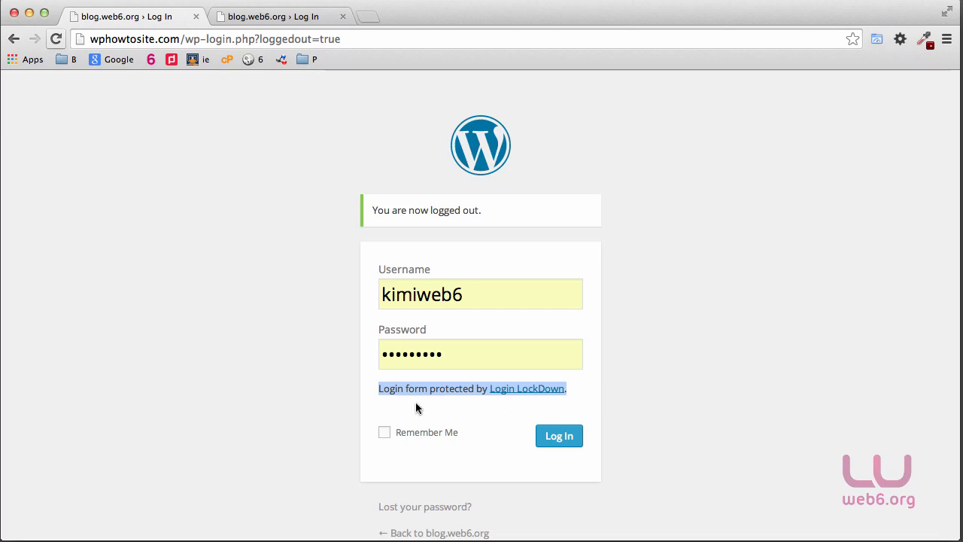
pyautogui.moveTo(399, 399)
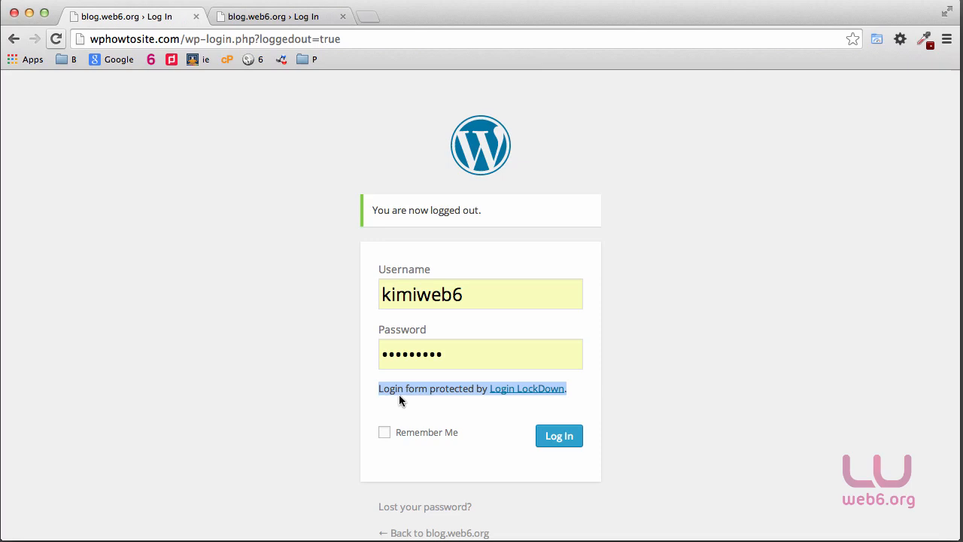
pyautogui.moveTo(511, 419)
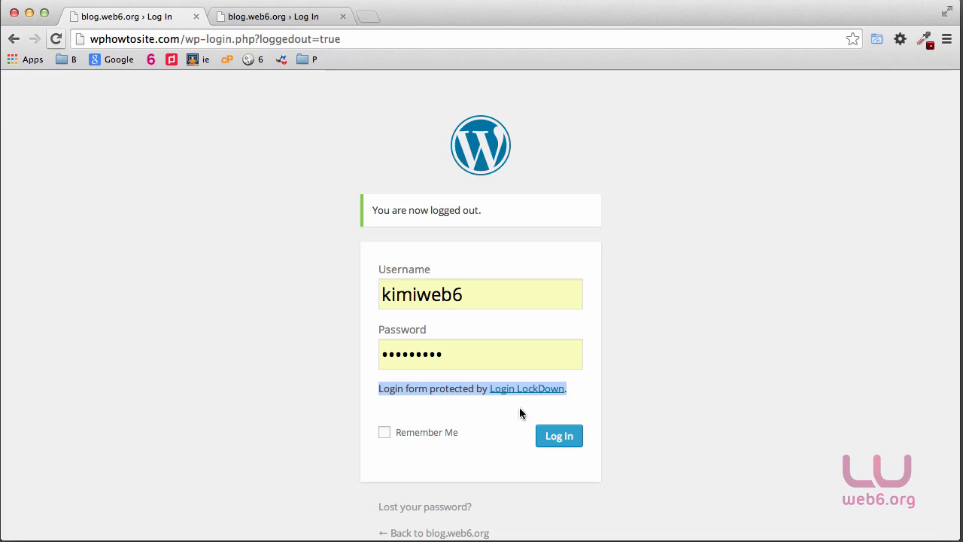
pyautogui.moveTo(520, 414)
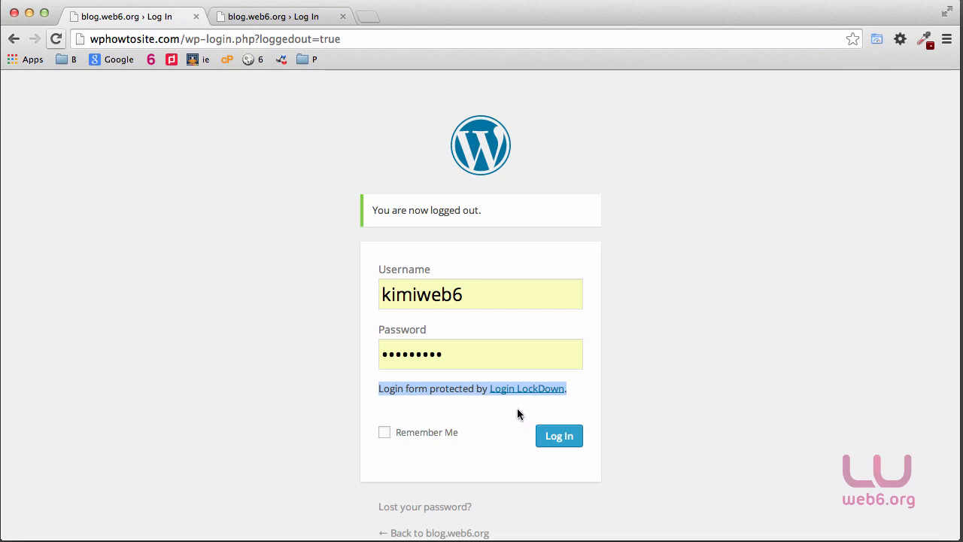
pyautogui.moveTo(516, 403)
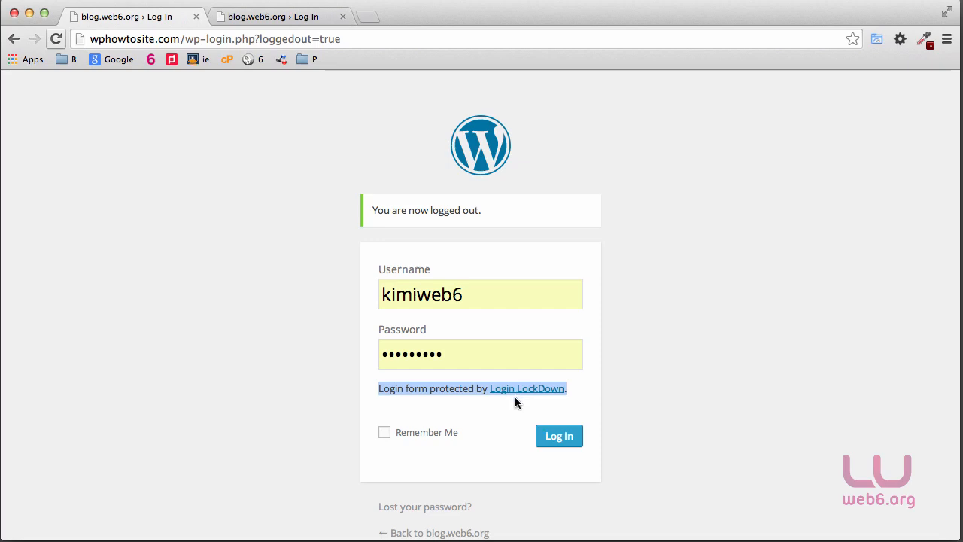
pyautogui.moveTo(521, 408)
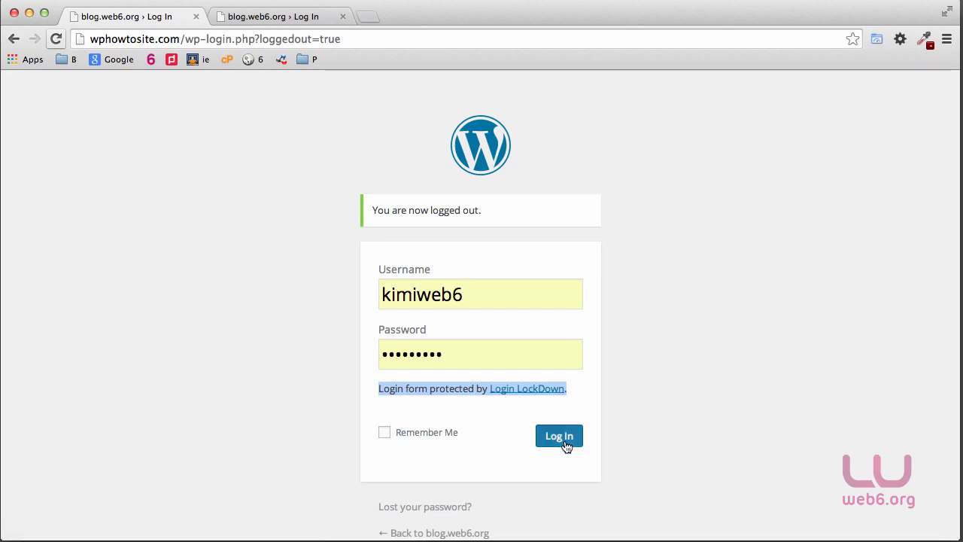
# Log in, reopen Login LockDown settings, and select not displaying the credit link
pyautogui.click(559, 436)
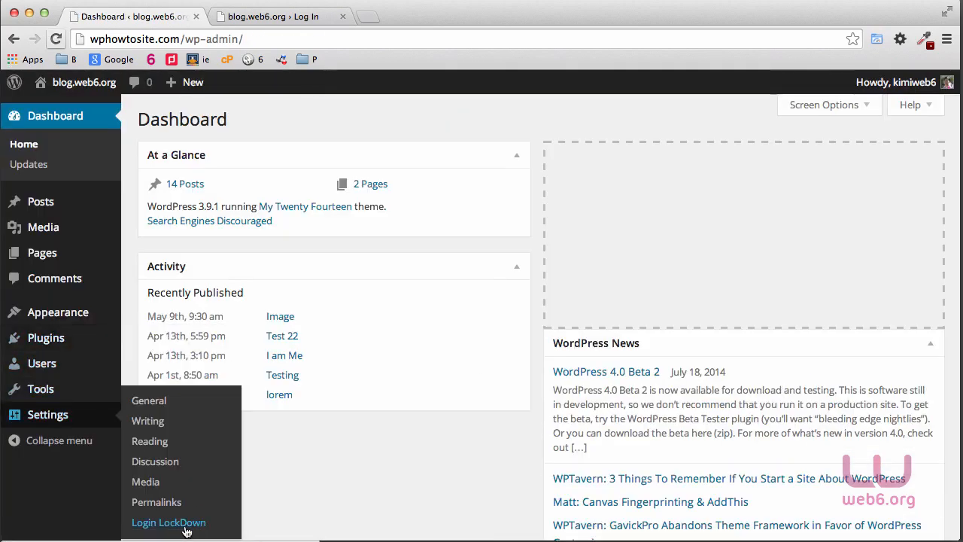
pyautogui.click(169, 521)
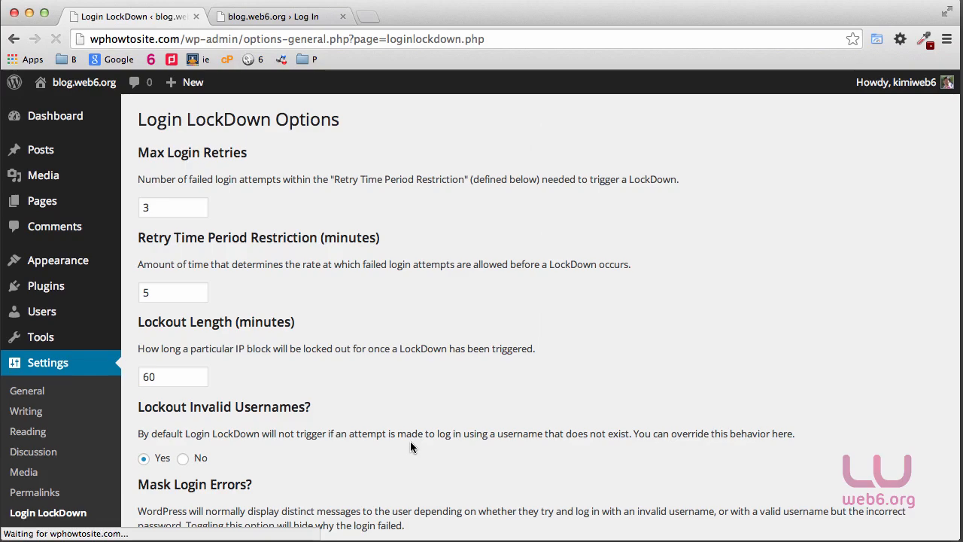
pyautogui.scroll(-3)
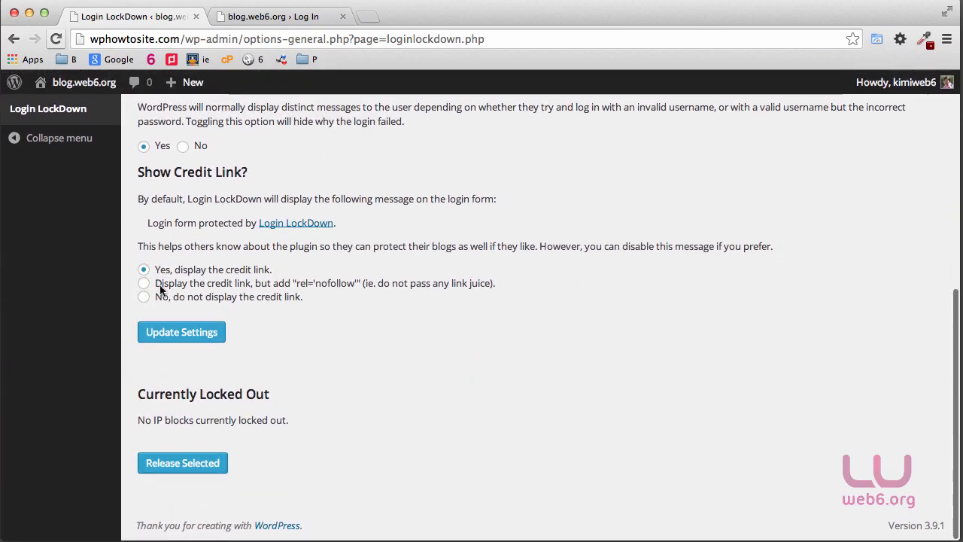
pyautogui.click(144, 296)
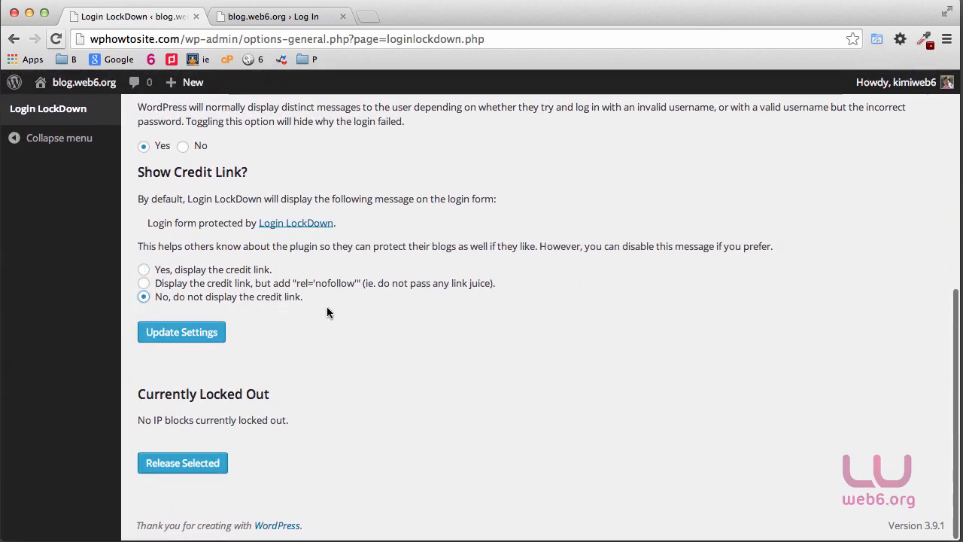
pyautogui.moveTo(316, 262)
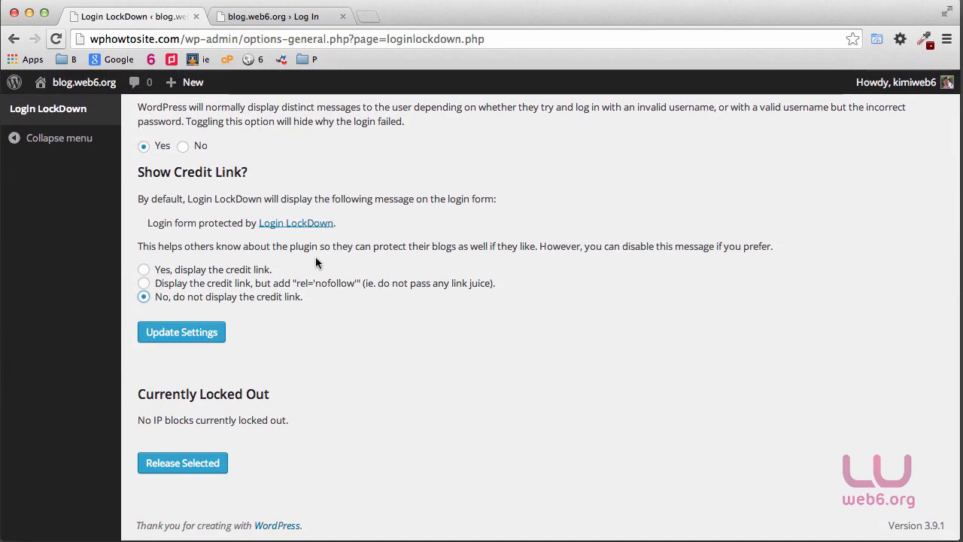
pyautogui.moveTo(311, 275)
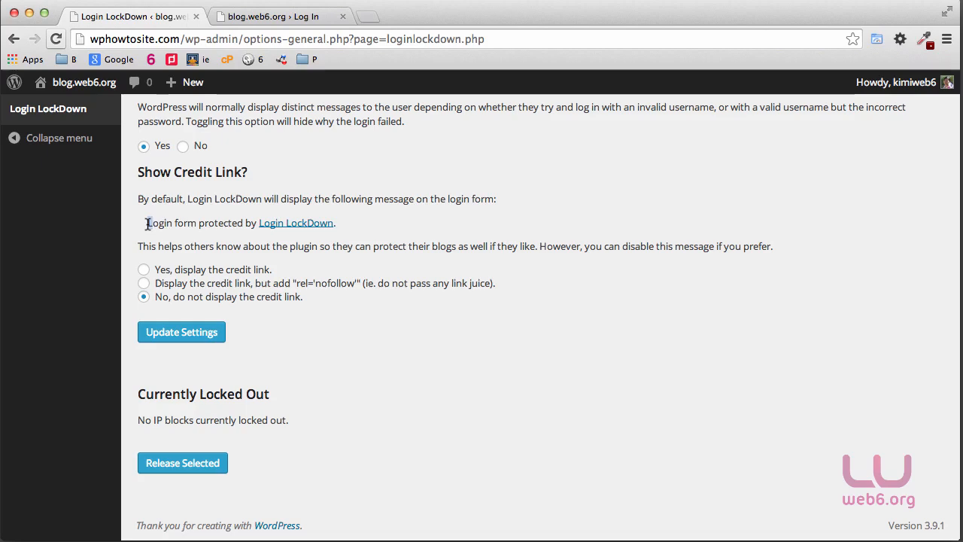
pyautogui.moveTo(148, 222); pyautogui.dragTo(335, 222)
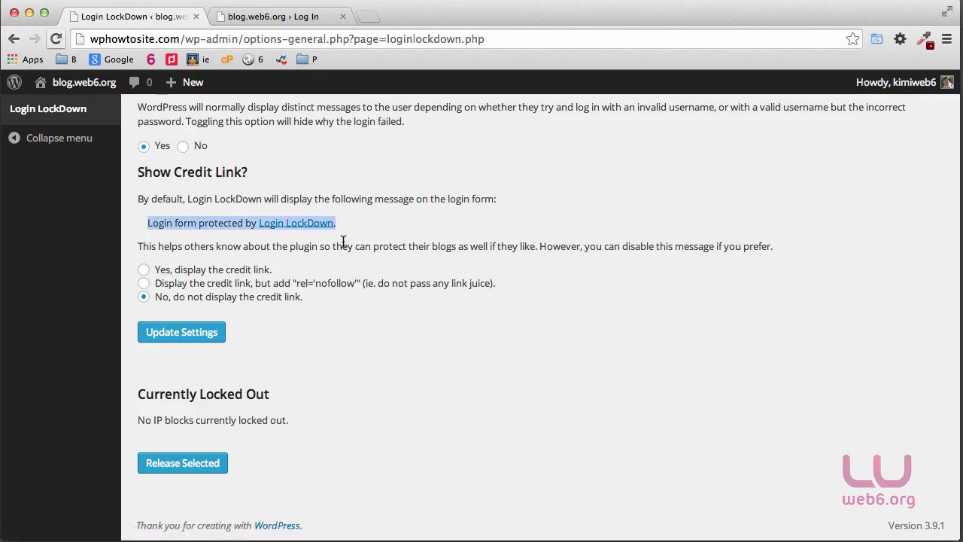
pyautogui.moveTo(250, 246)
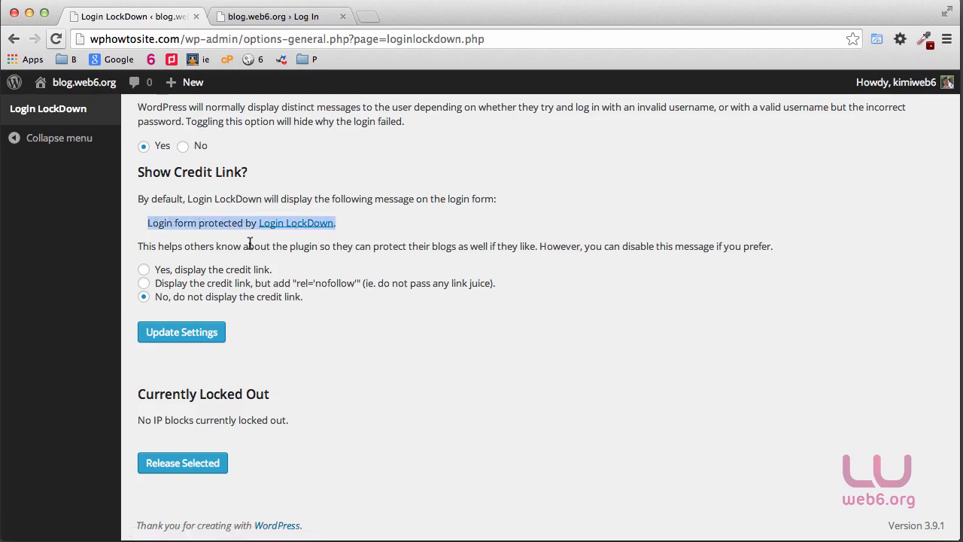
pyautogui.moveTo(296, 223)
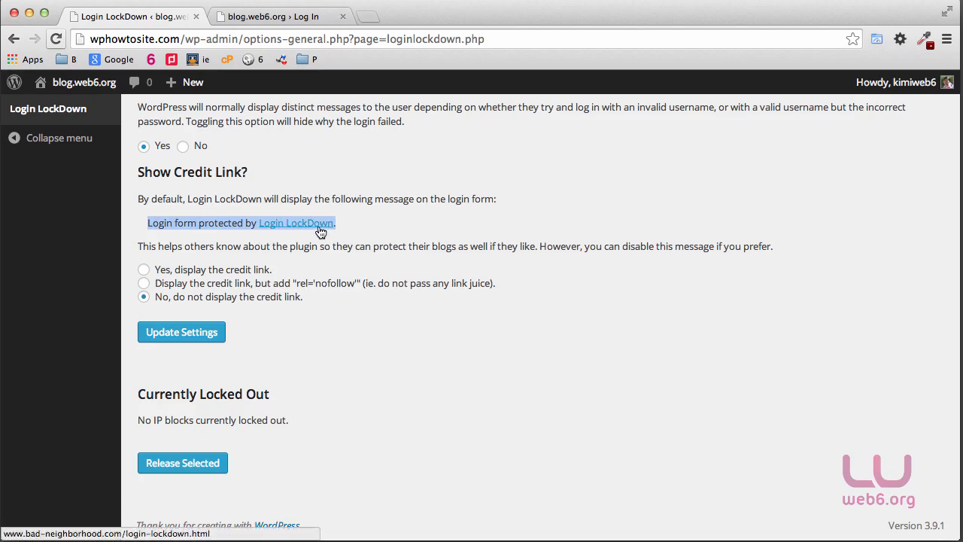
pyautogui.moveTo(338, 316)
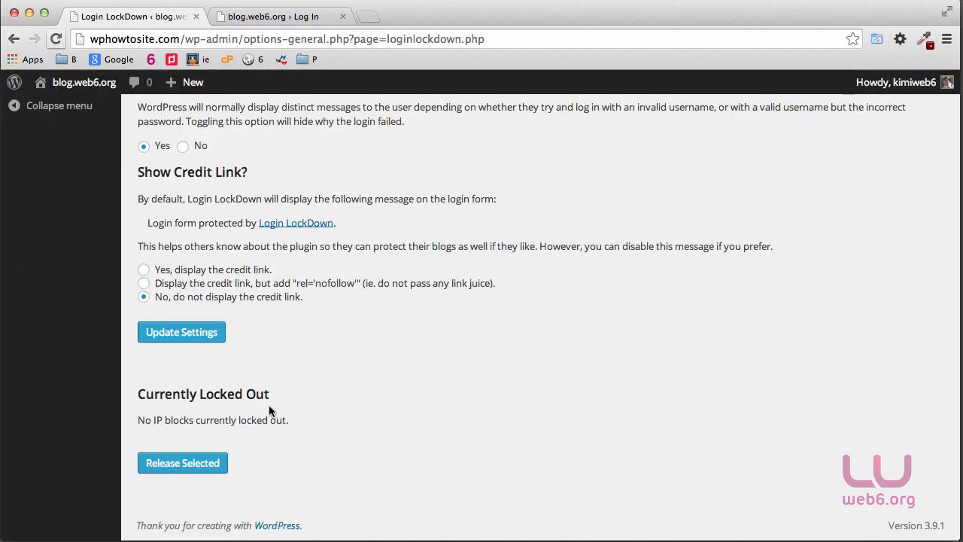
pyautogui.moveTo(264, 412)
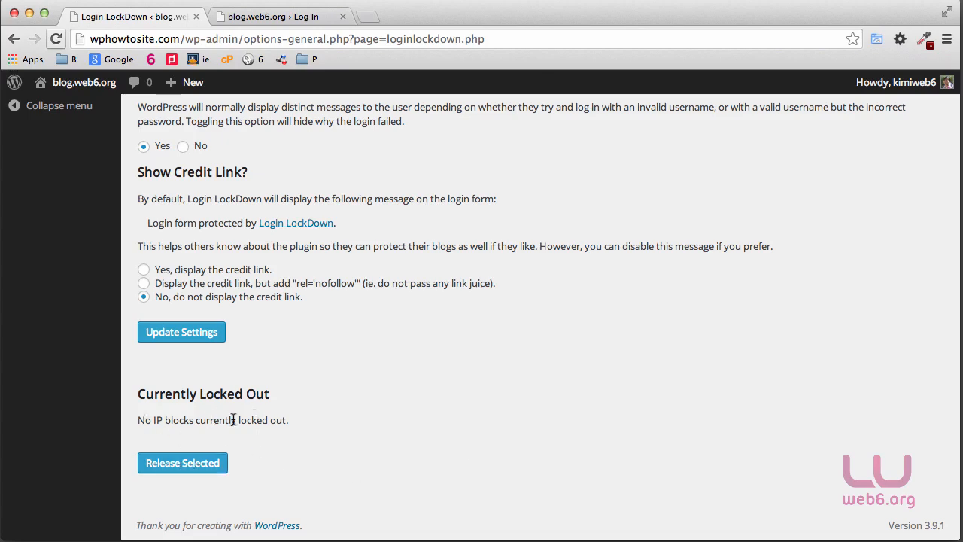
pyautogui.moveTo(336, 420)
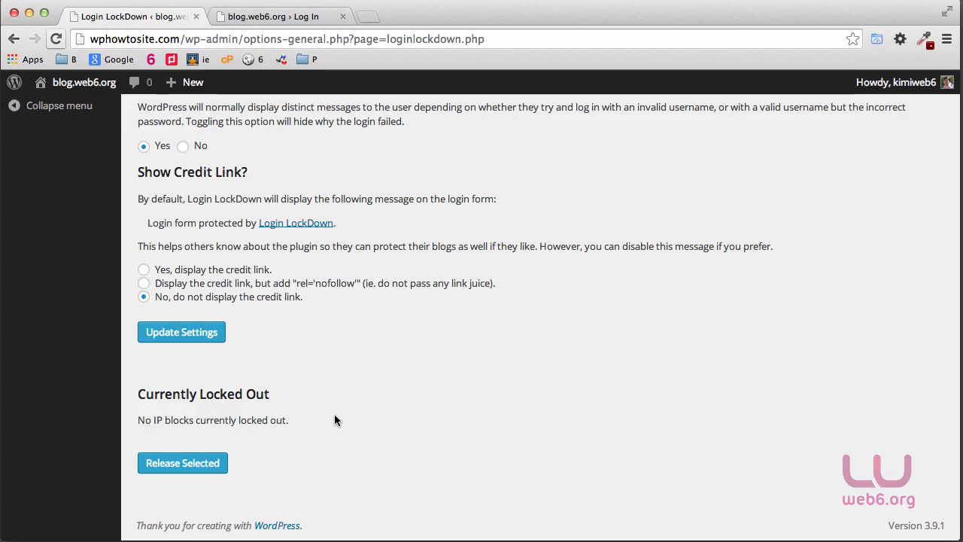